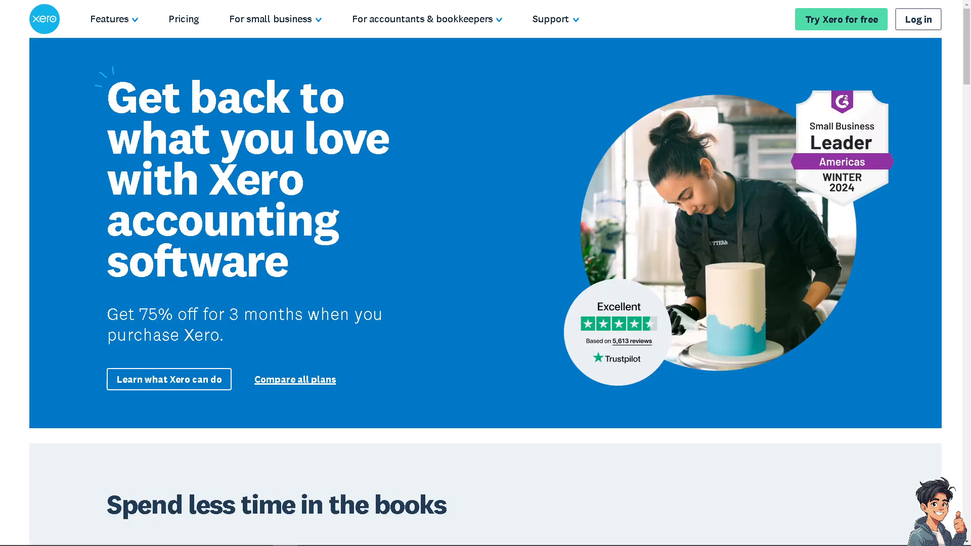
mouse_move(919, 19)
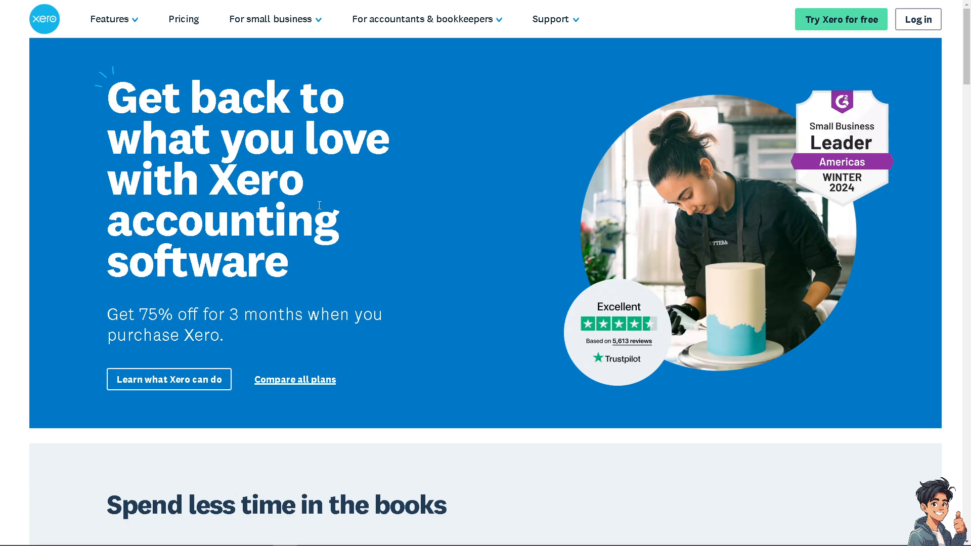
mouse_move(267, 236)
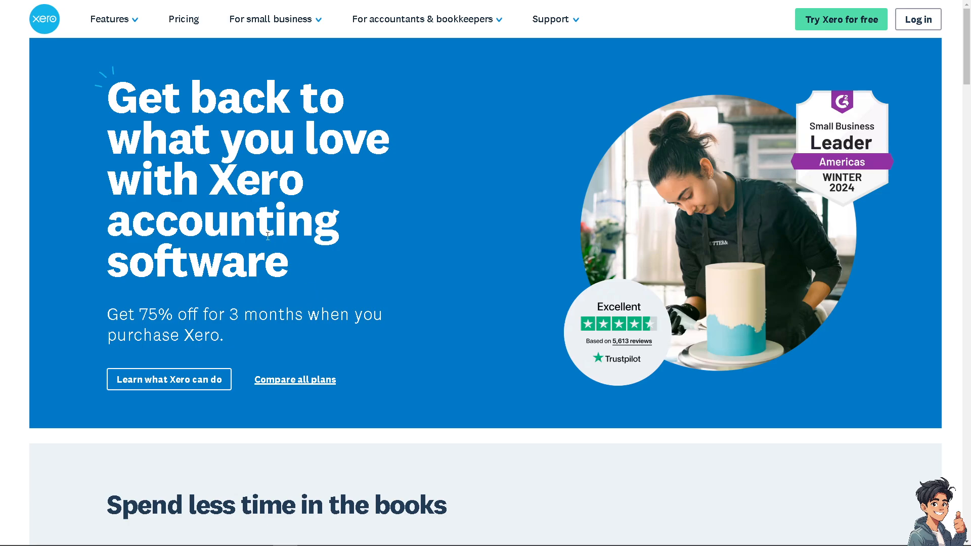
- Open Xero's 30-day free trial sign-up form from the website
click(841, 19)
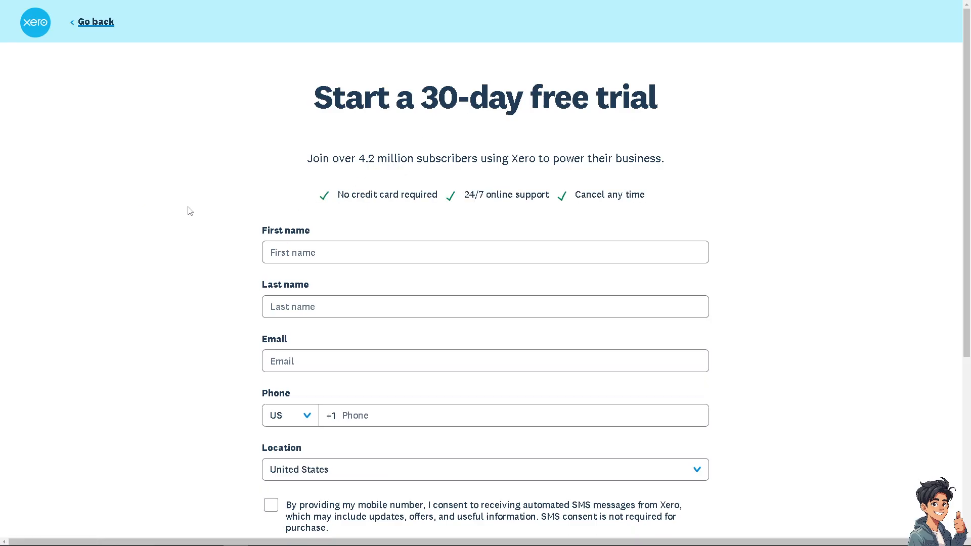
- Go to My Xero and show the organisation switcher listing the demo company
click(271, 505)
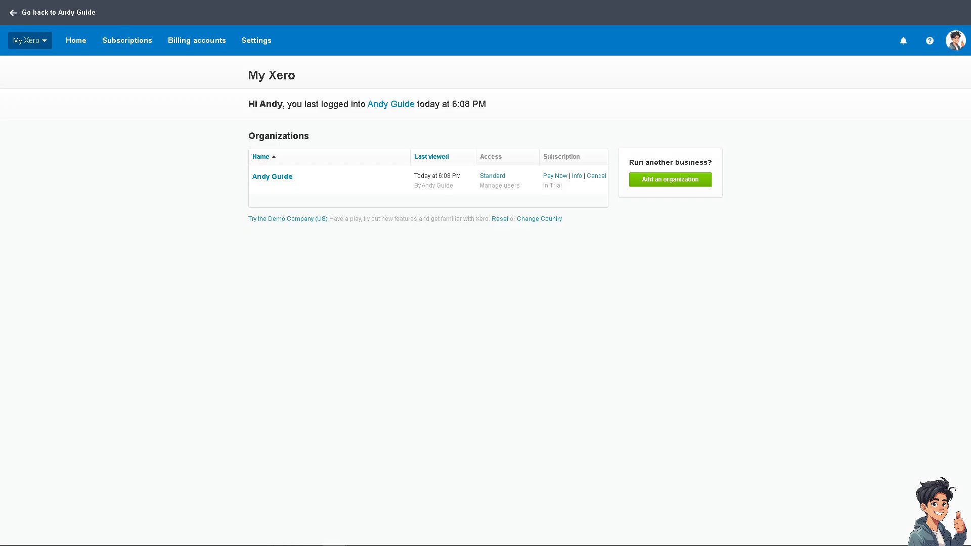
mouse_move(323, 212)
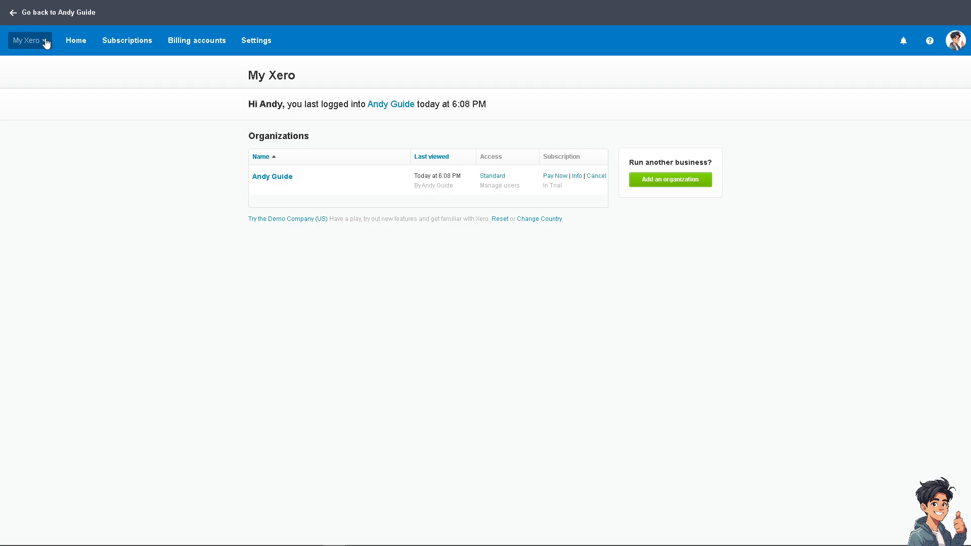
click(28, 41)
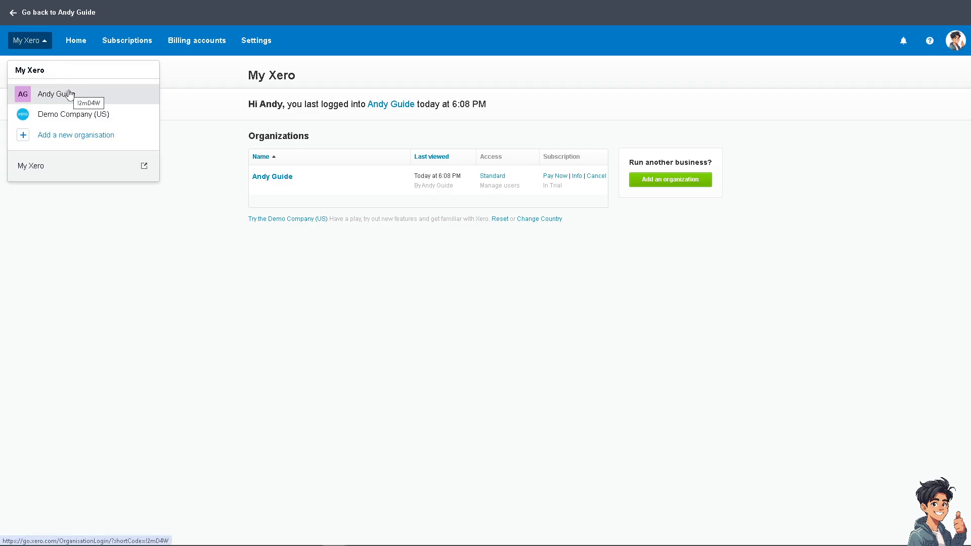
mouse_move(62, 118)
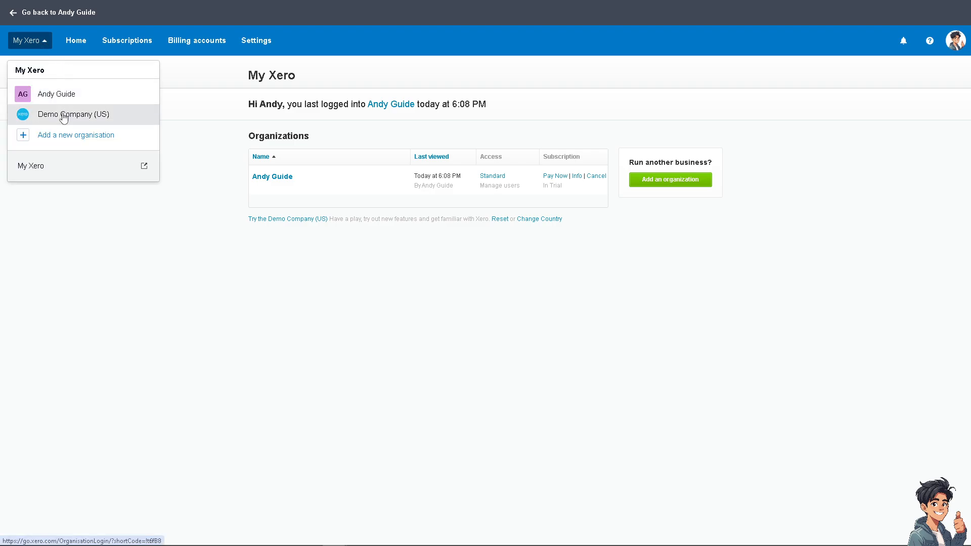
mouse_move(73, 118)
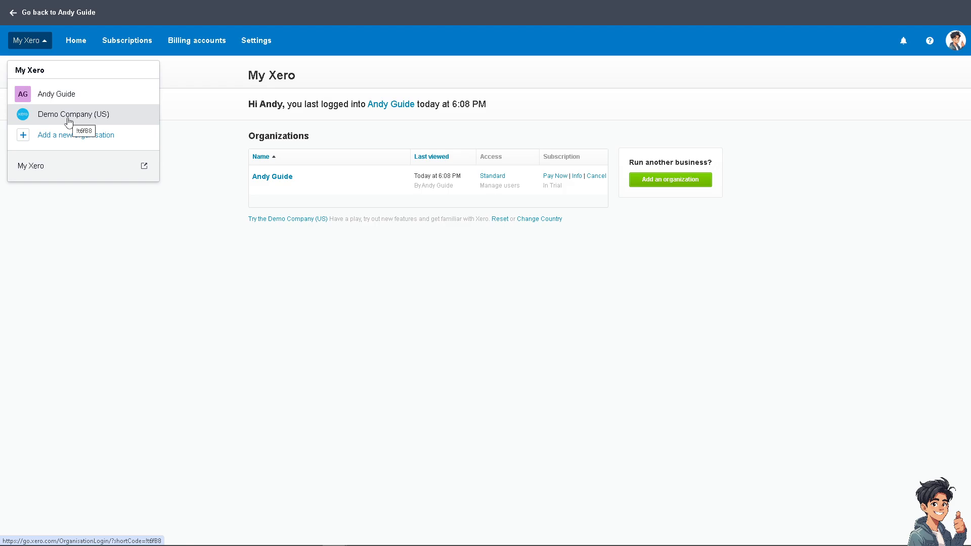
- Switch to the Demo Company (US) organisation and land on its dashboard
click(26, 41)
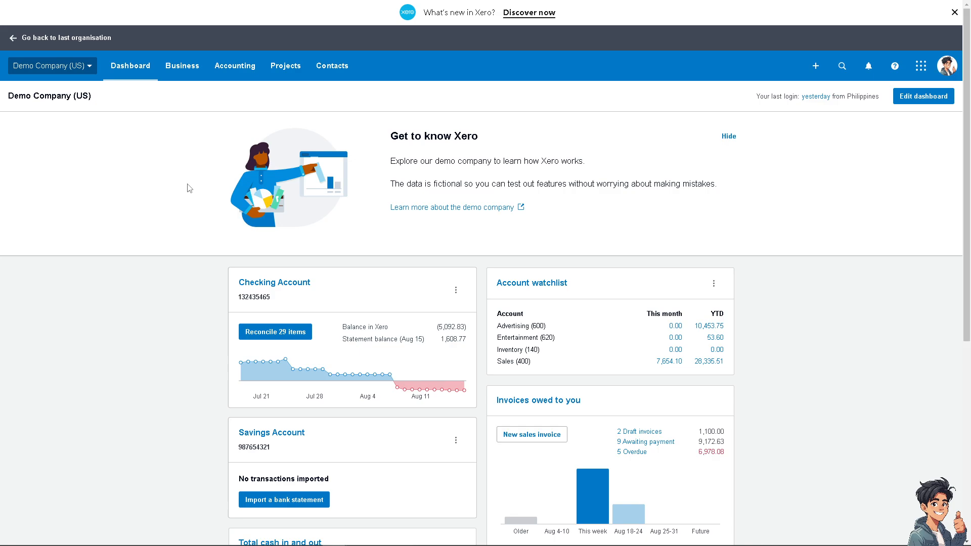
mouse_move(176, 244)
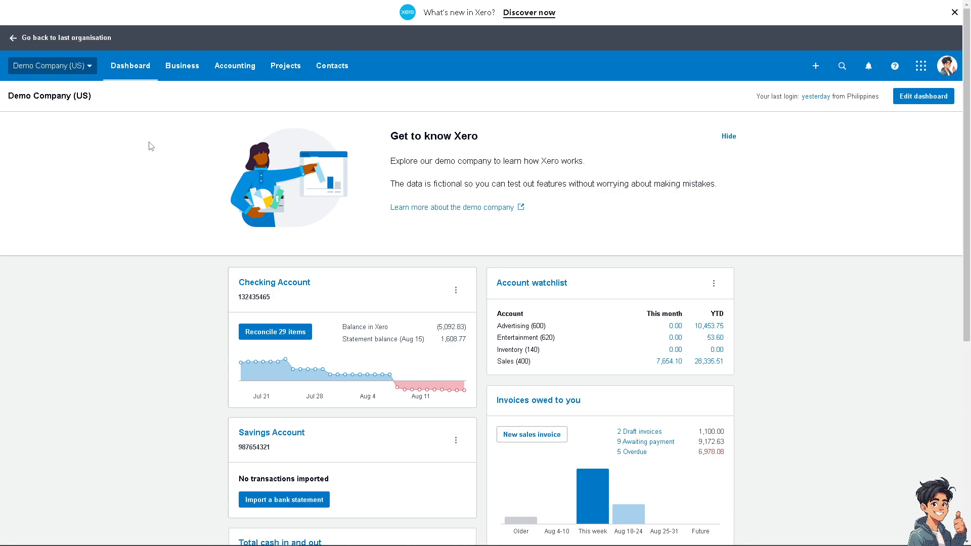
- Show the Business menu with its invoices, bills and purchase order areas
click(182, 66)
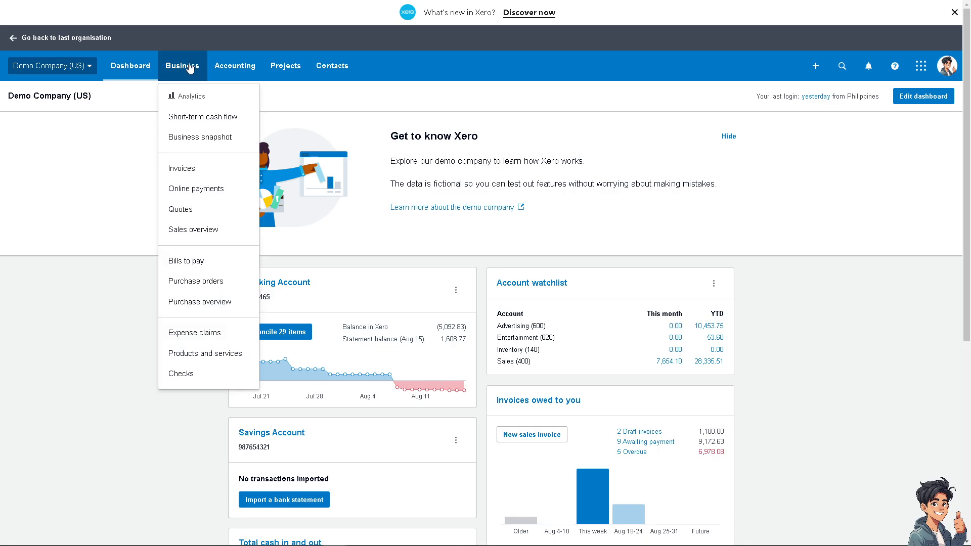
mouse_move(186, 261)
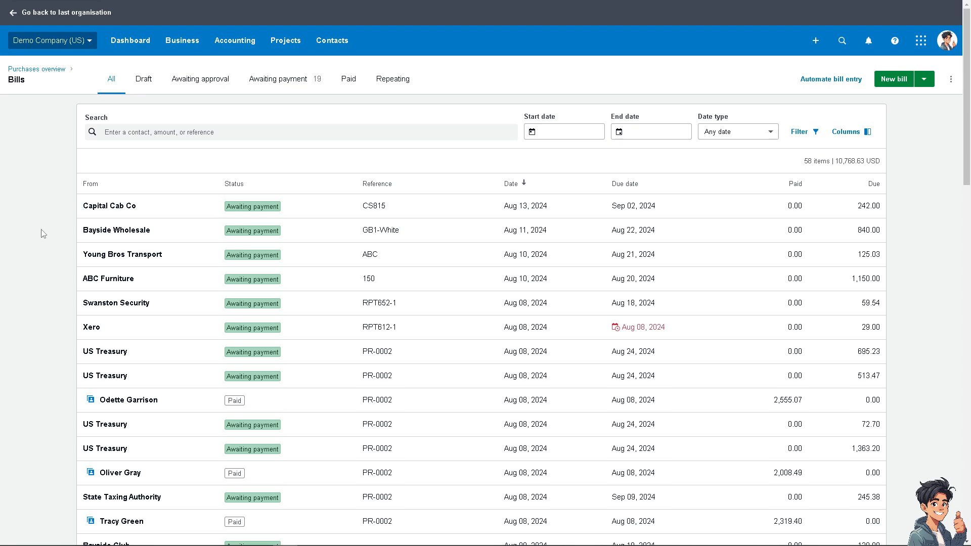
mouse_move(76, 218)
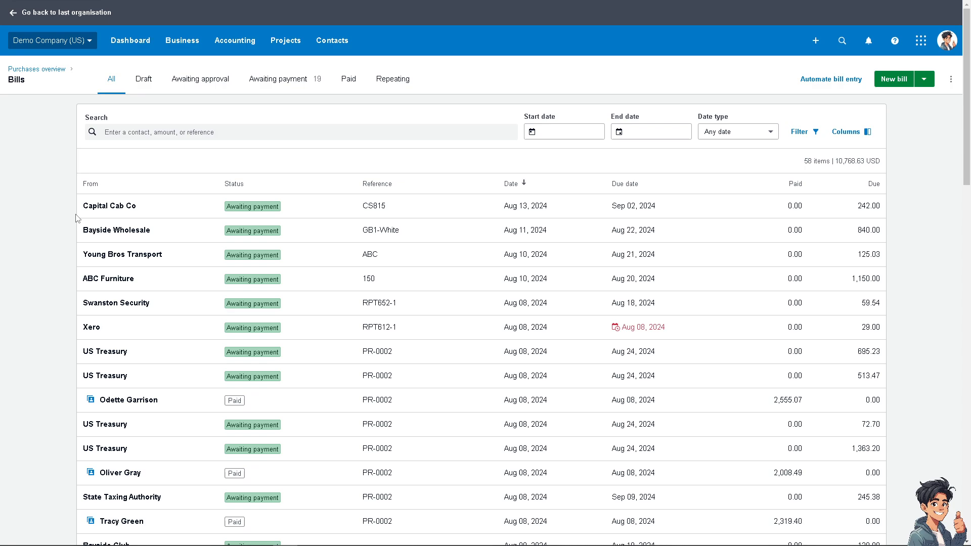
mouse_move(122, 255)
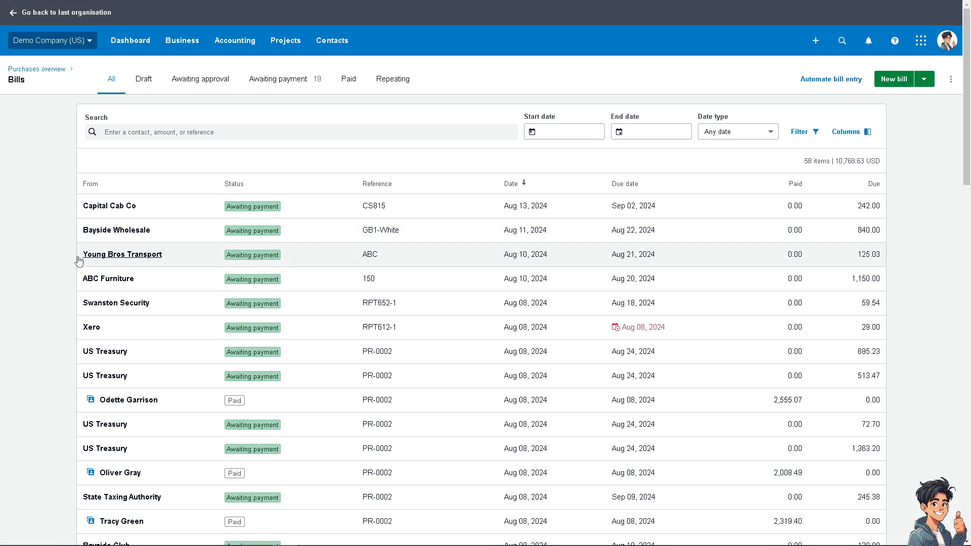
mouse_move(110, 206)
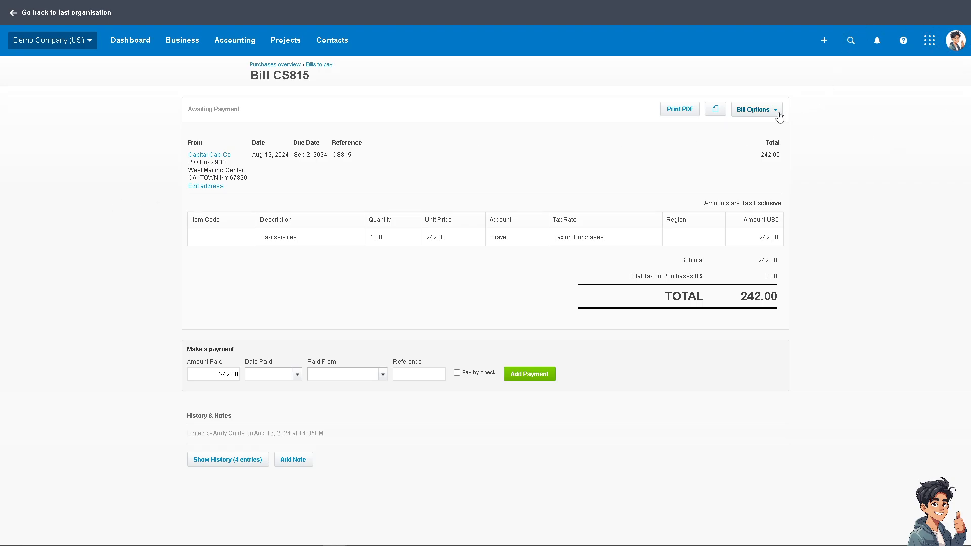
- Show the Bill Options actions for Capital Cab Co bill CS815
click(752, 109)
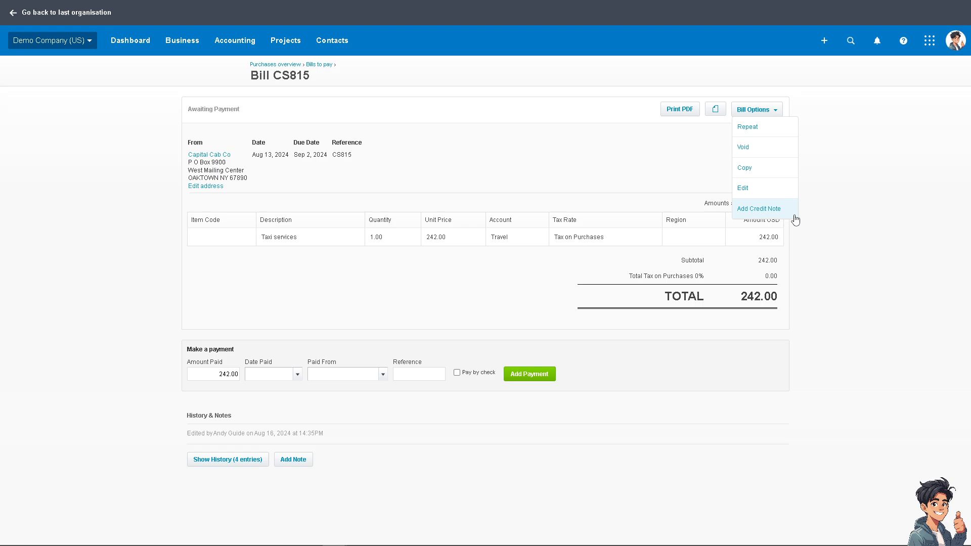
mouse_move(772, 210)
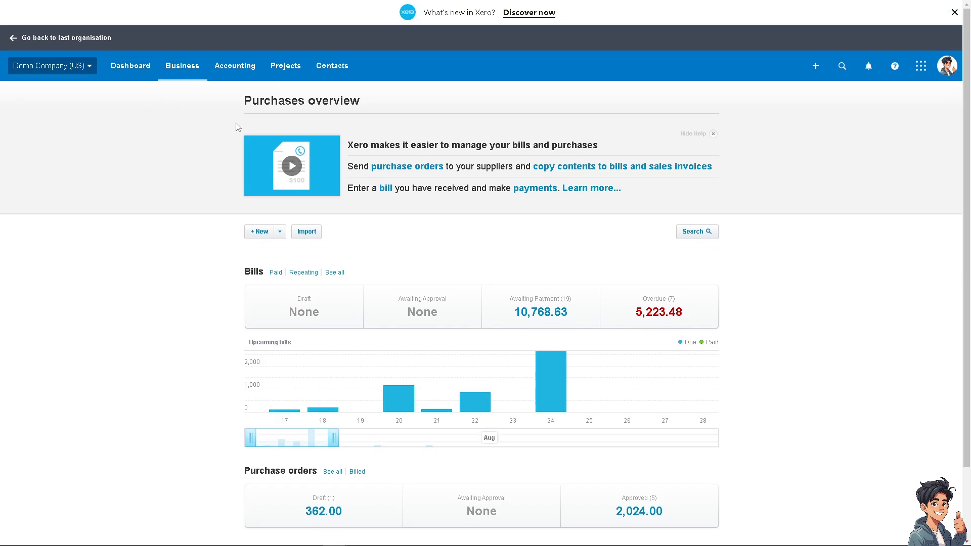
- View the full bills list and open Capital Cab Co bill CS815 for 242.00
click(260, 231)
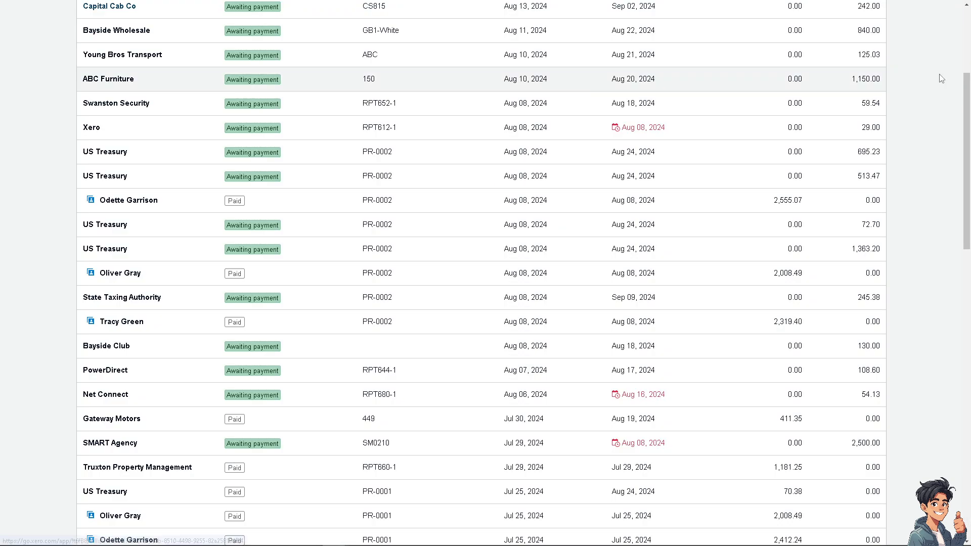
click(923, 79)
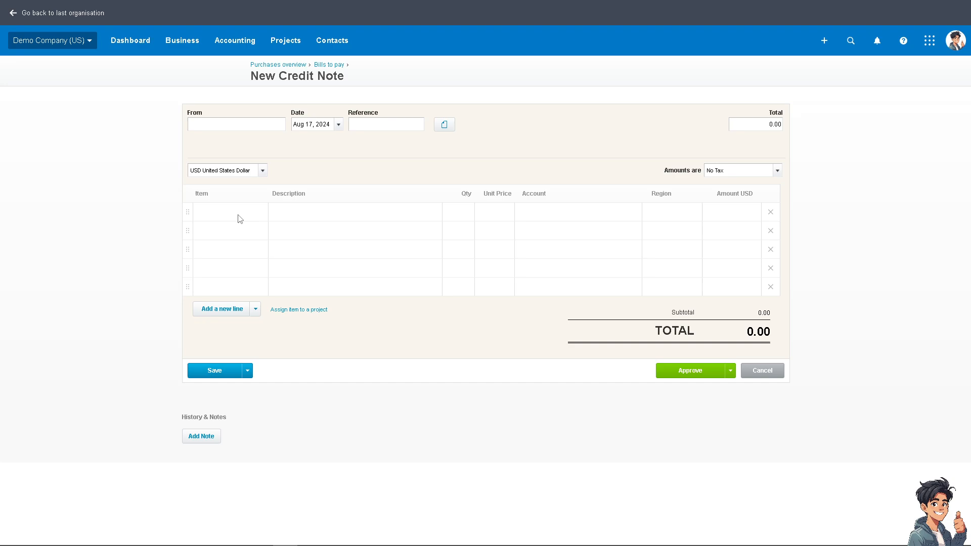
mouse_move(394, 224)
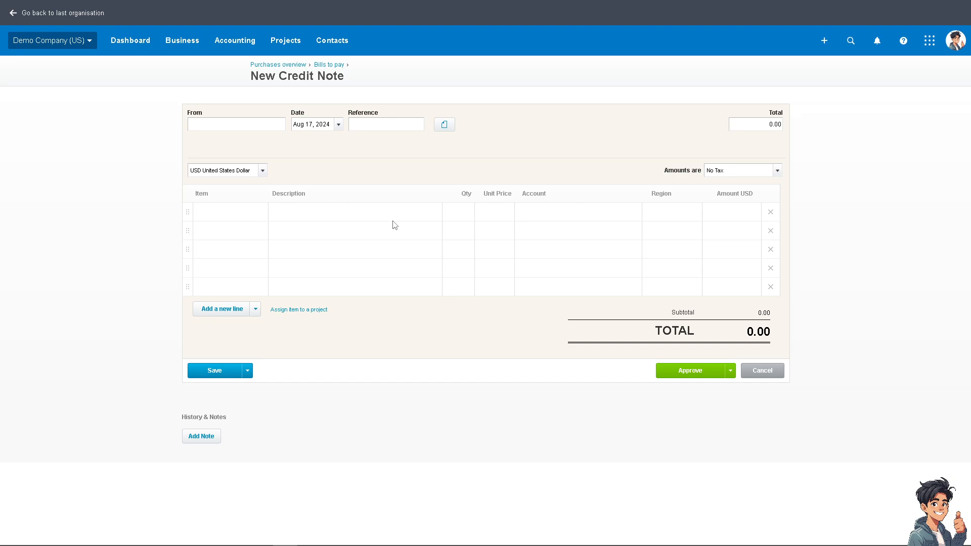
mouse_move(228, 186)
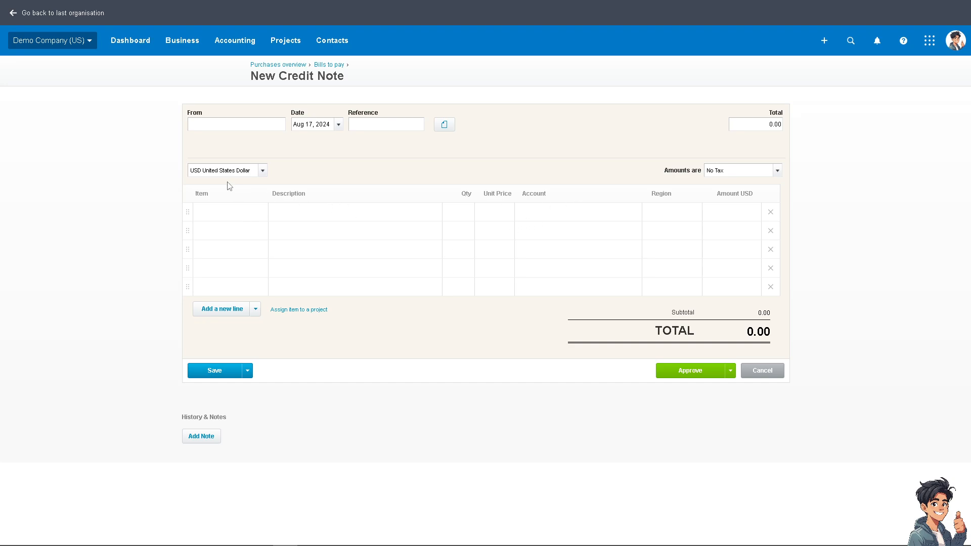
- Go to Bills to pay and open Capital Cab Co bill CS815
click(182, 40)
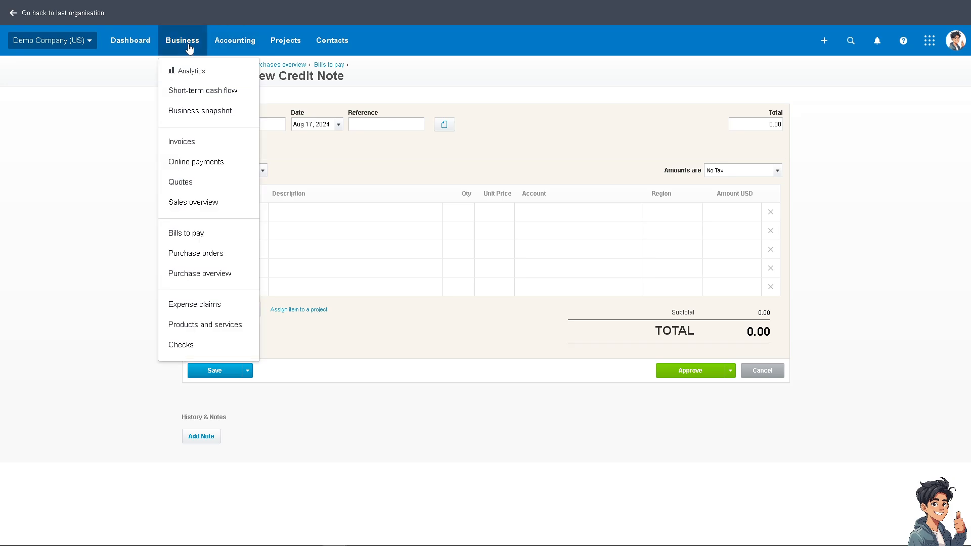
mouse_move(195, 233)
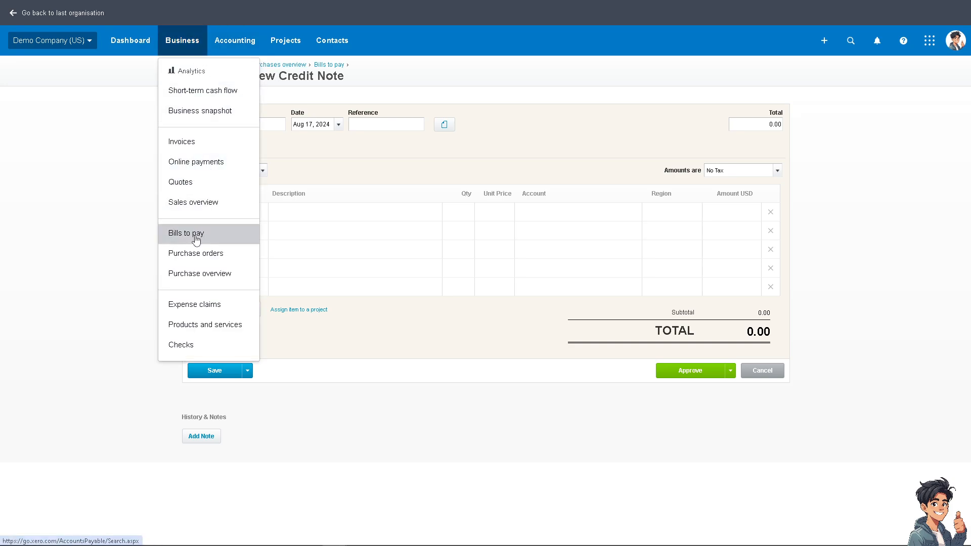
click(185, 234)
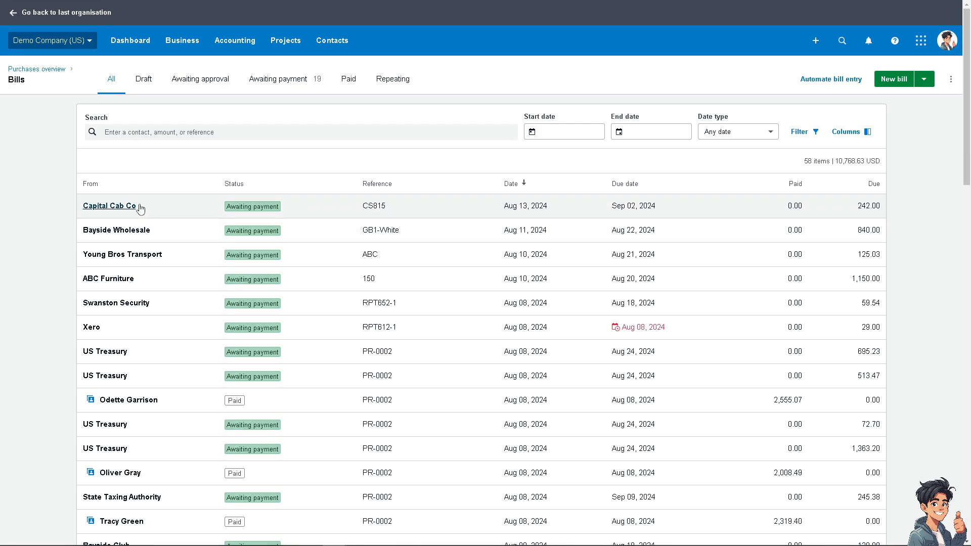
click(109, 206)
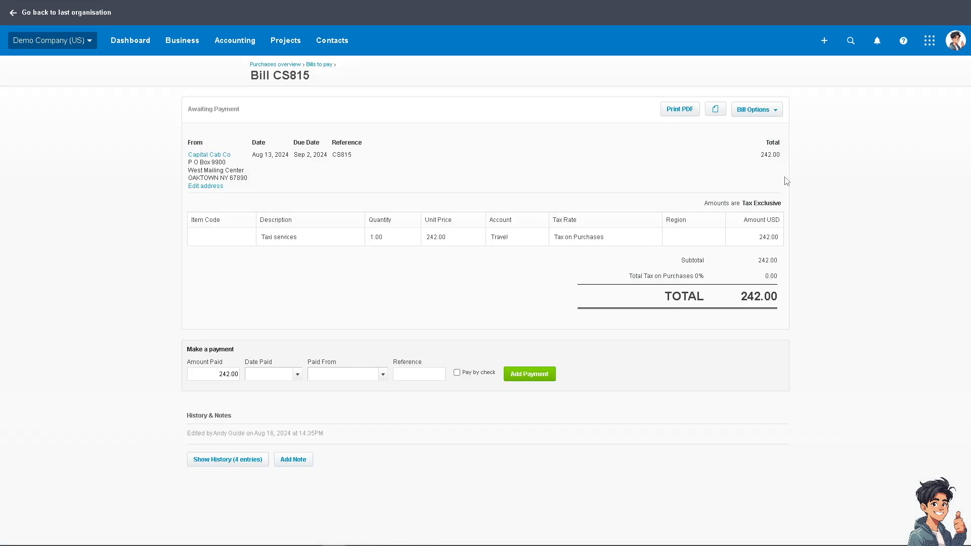
mouse_move(782, 169)
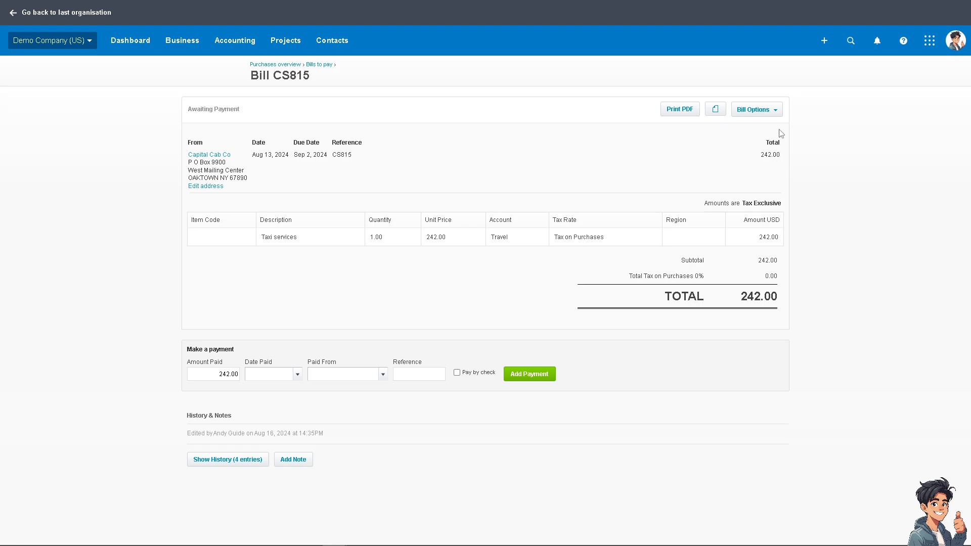
- Start a credit note against bill CS815 from Bill Options, pre-filled at 242.00
click(754, 109)
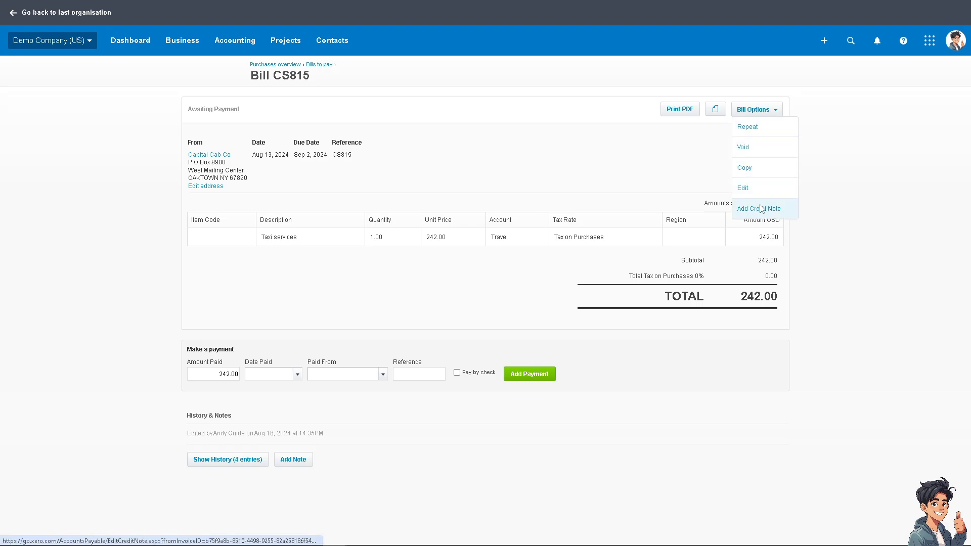
click(758, 208)
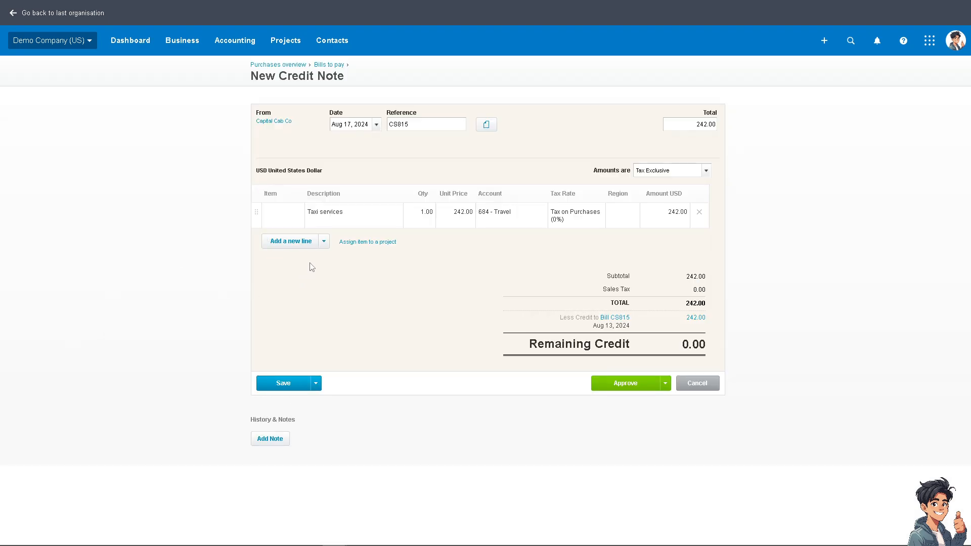
mouse_move(392, 290)
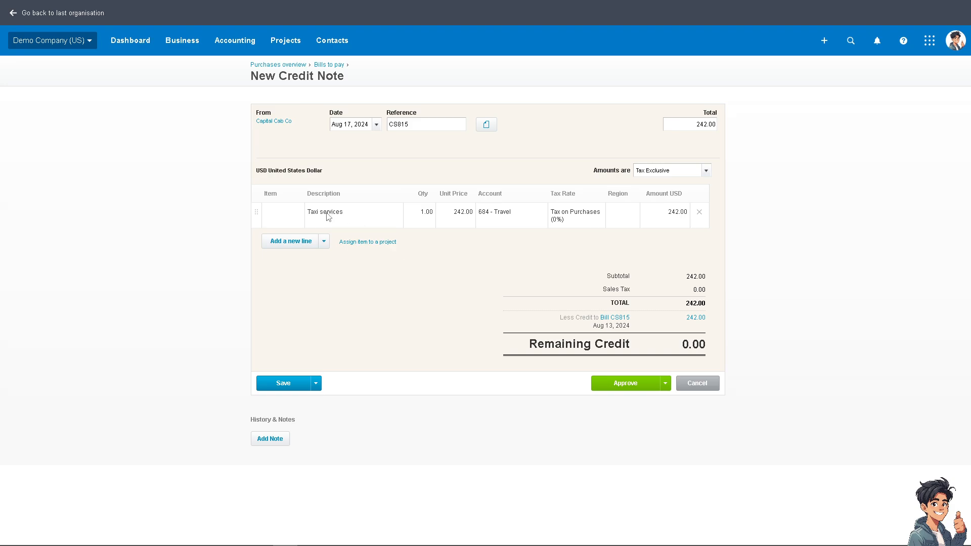
- Replace the Taxi services description with 'How to record Credit Note received from supplier on Xero'
click(353, 208)
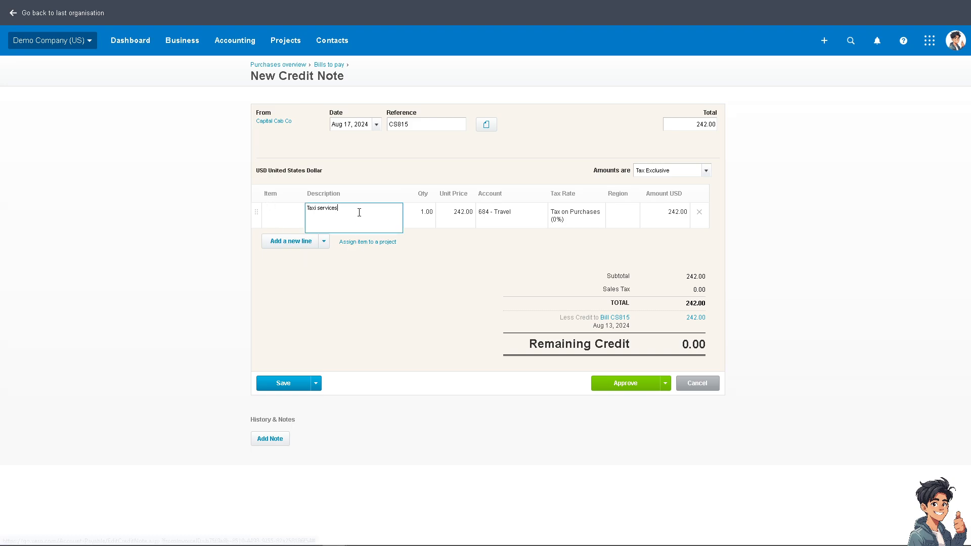
text(How to record Credit Note received from supplier on Xero)
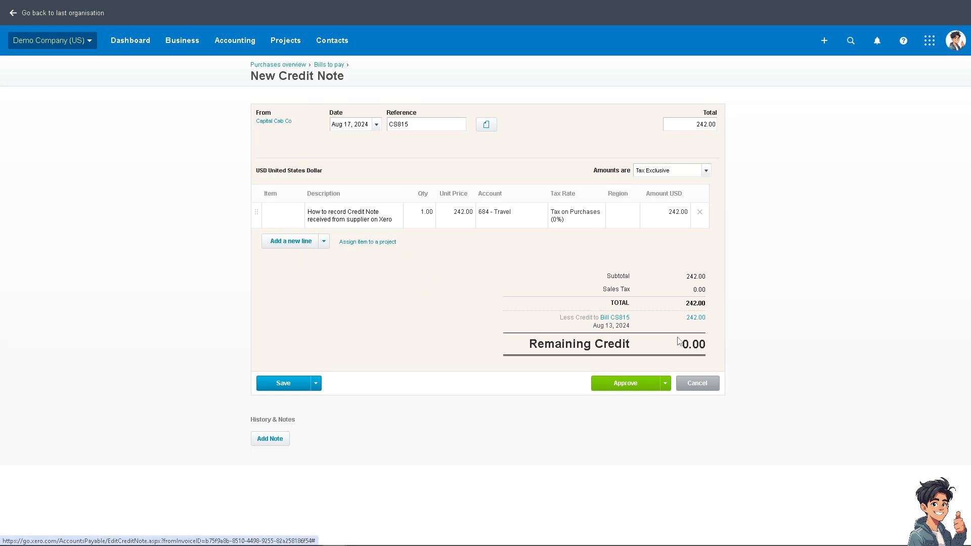
mouse_move(694, 290)
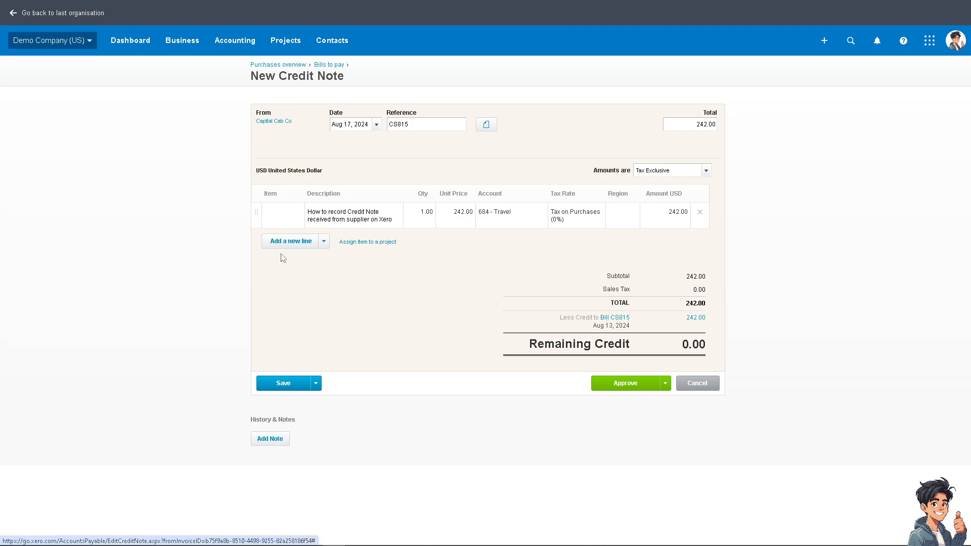
click(322, 240)
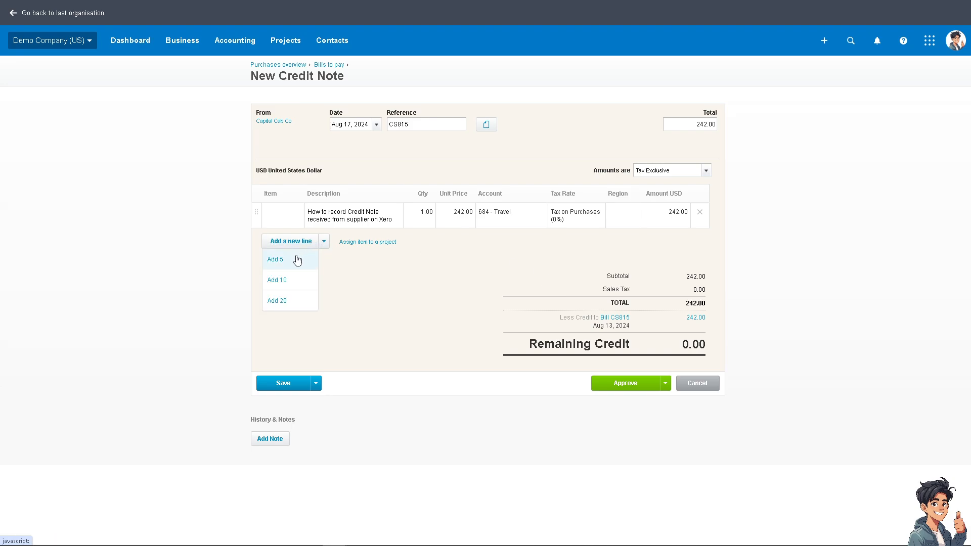
mouse_move(283, 304)
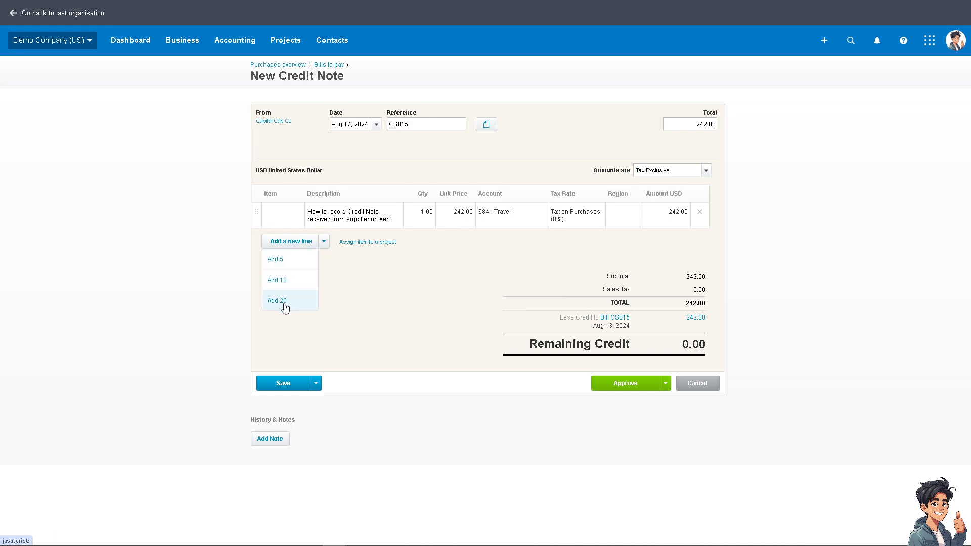
mouse_move(277, 301)
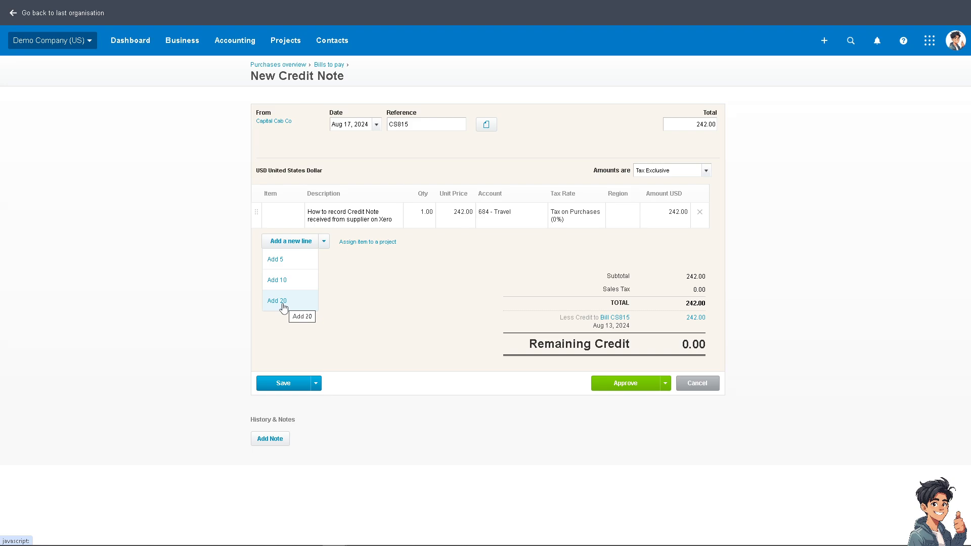
mouse_move(294, 305)
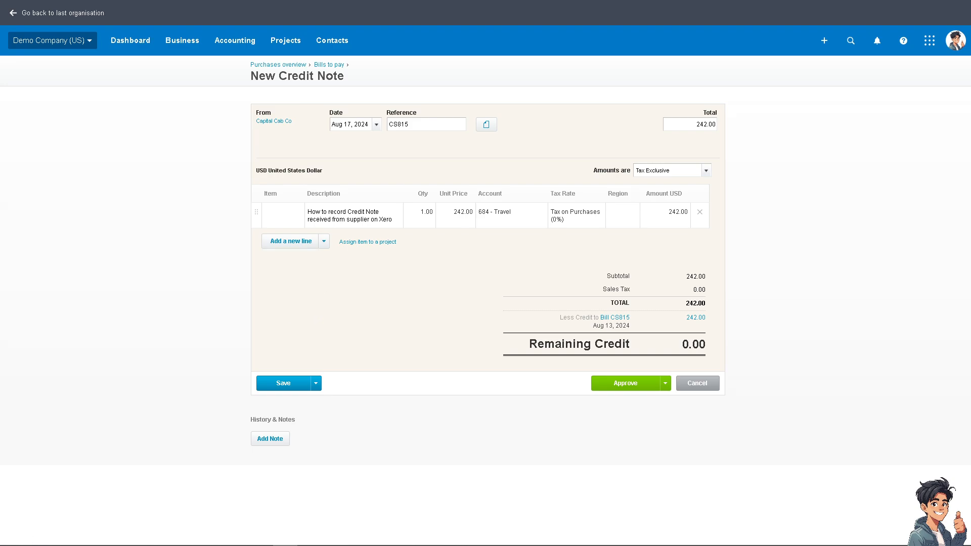
mouse_move(382, 310)
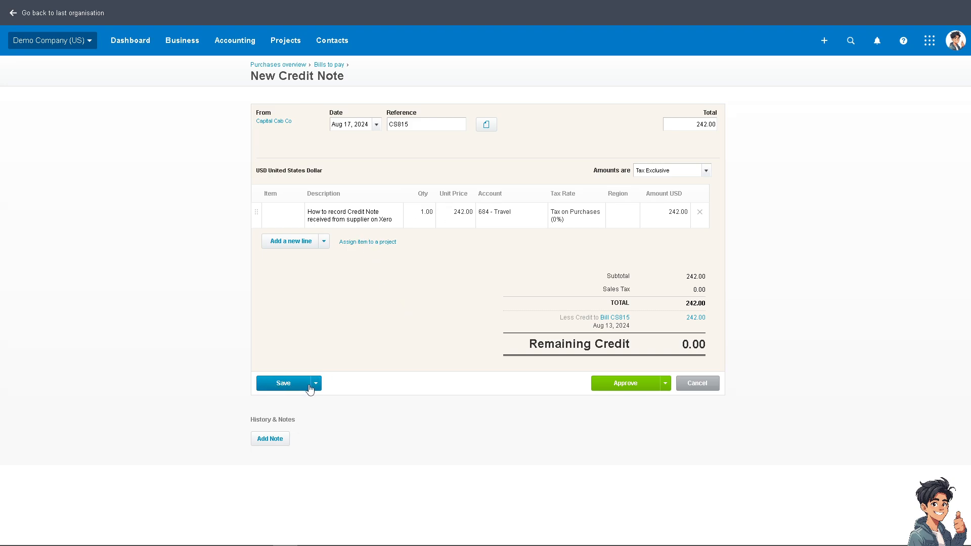
click(315, 382)
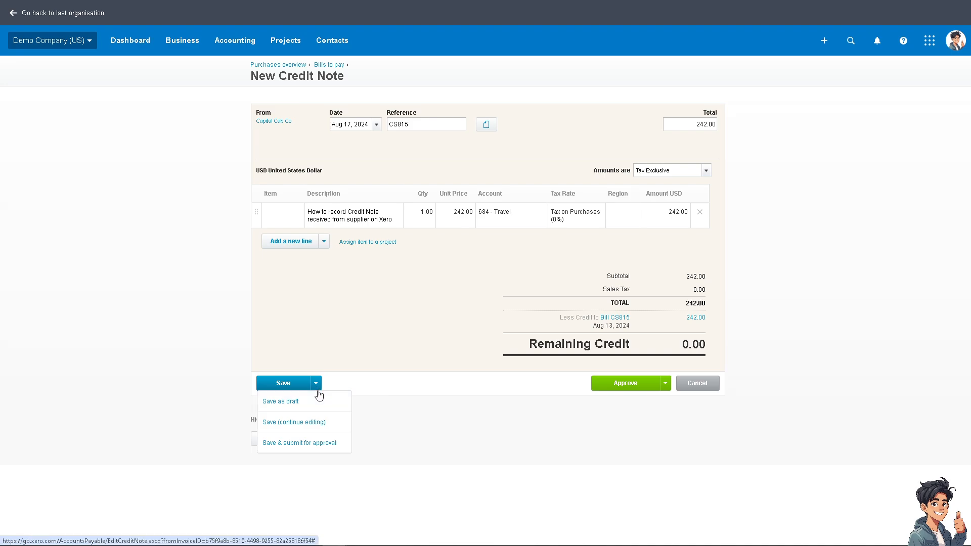
mouse_move(294, 422)
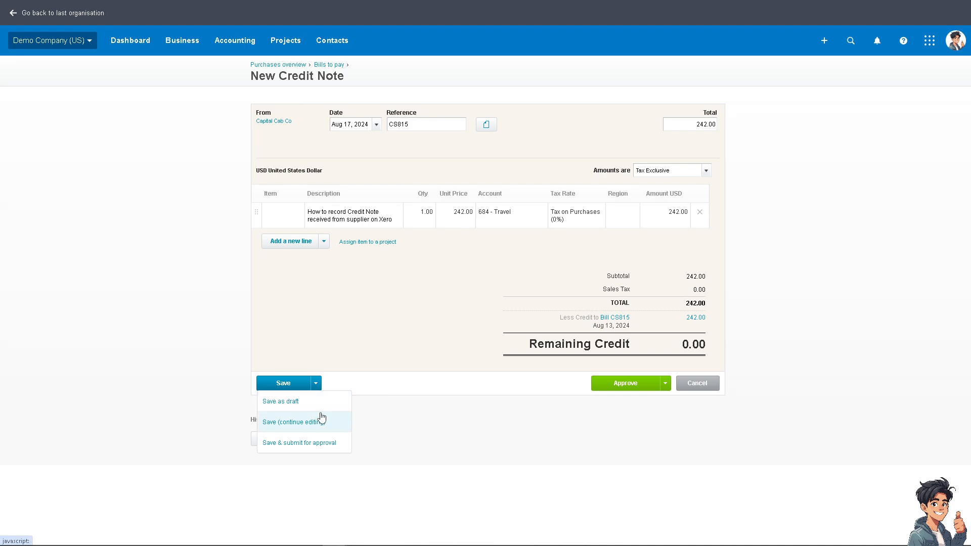
mouse_move(327, 392)
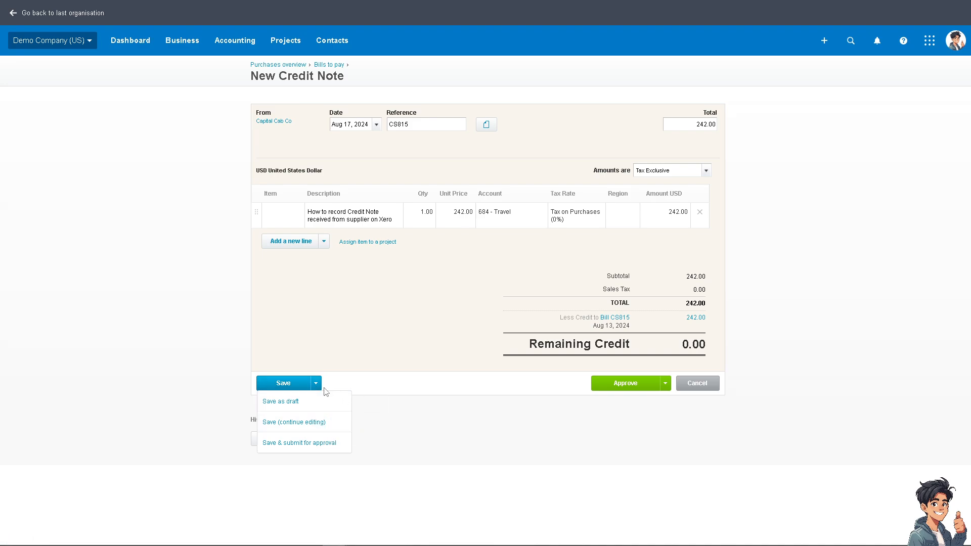
mouse_move(321, 443)
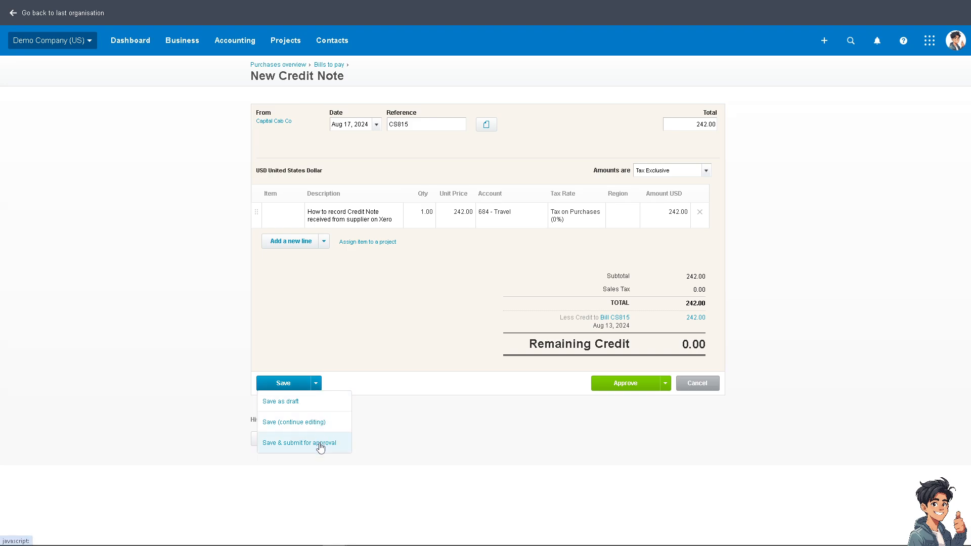
mouse_move(300, 443)
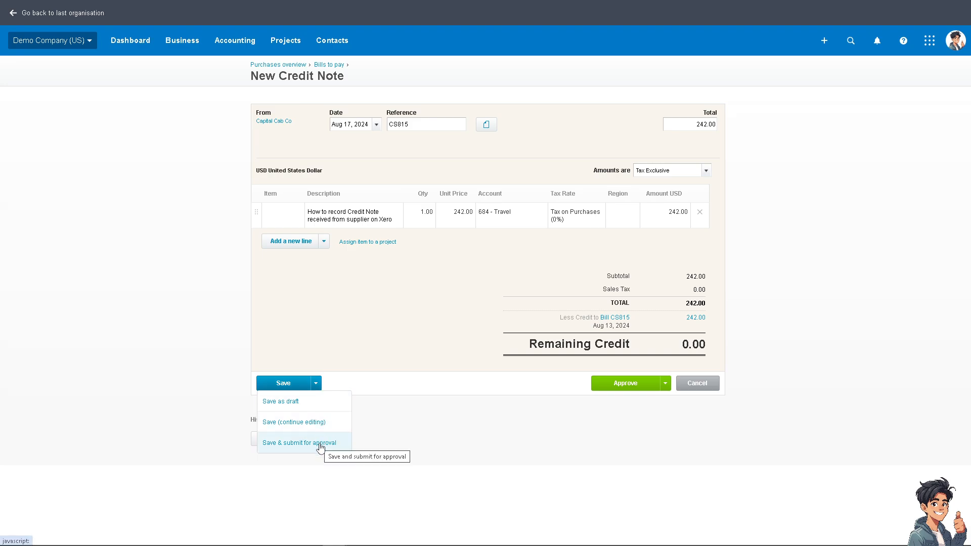
mouse_move(321, 446)
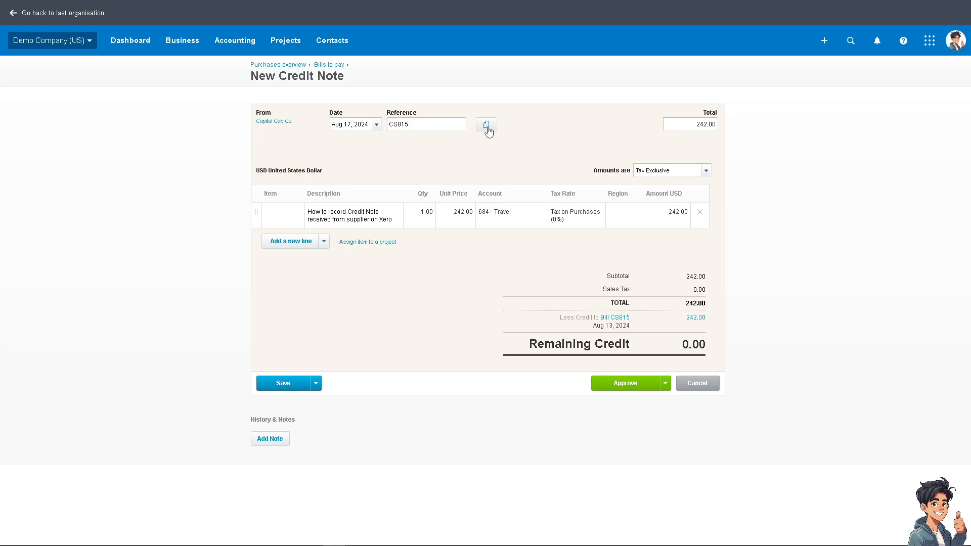
- Show the credit note's related files panel with library and upload options
click(487, 123)
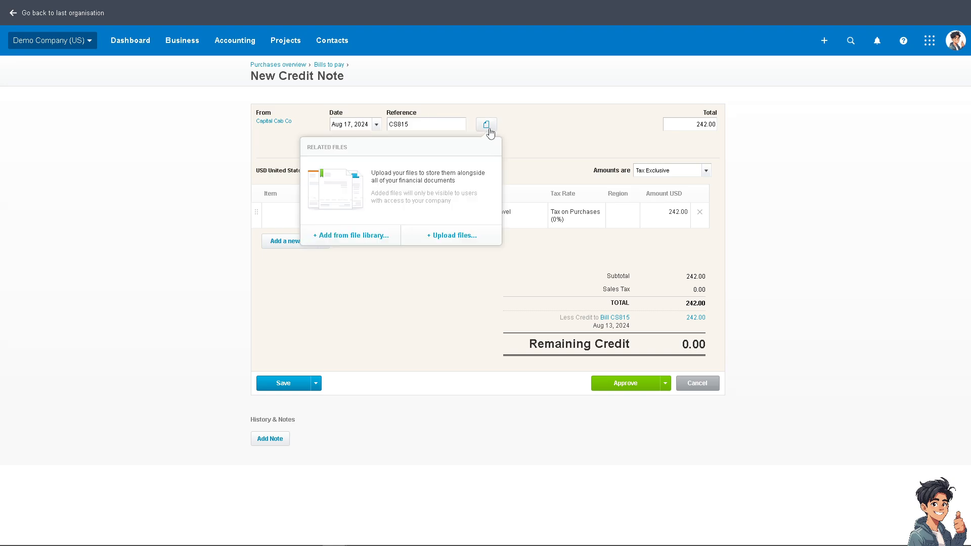
mouse_move(416, 176)
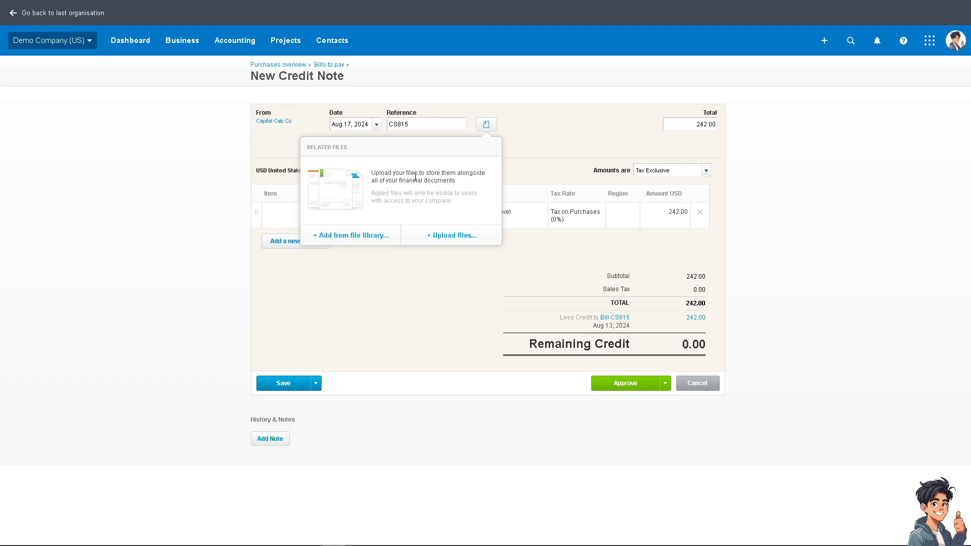
mouse_move(409, 181)
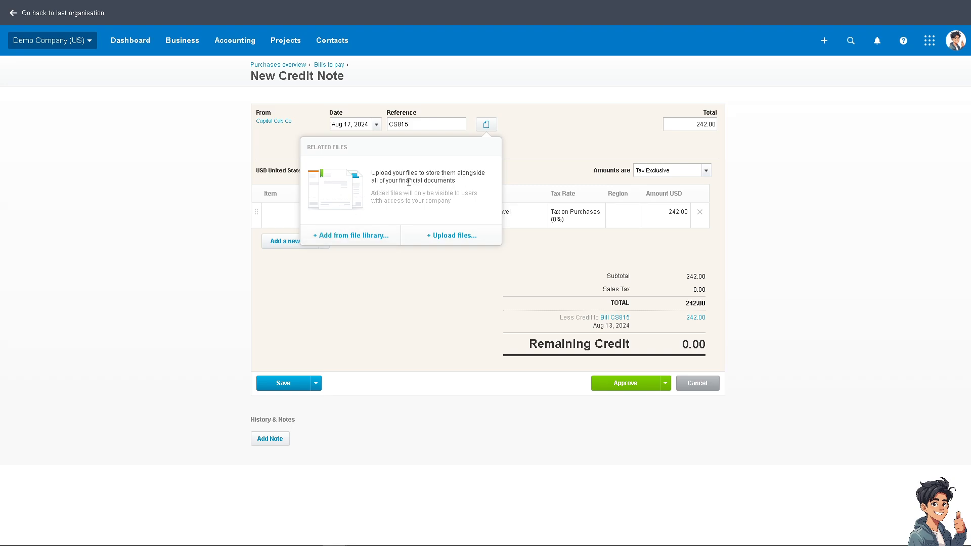
mouse_move(379, 235)
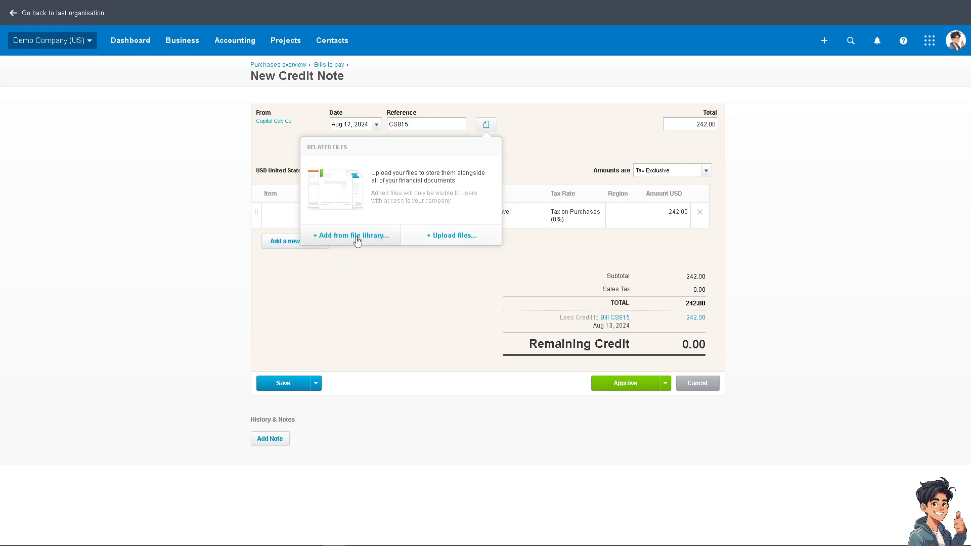
mouse_move(452, 236)
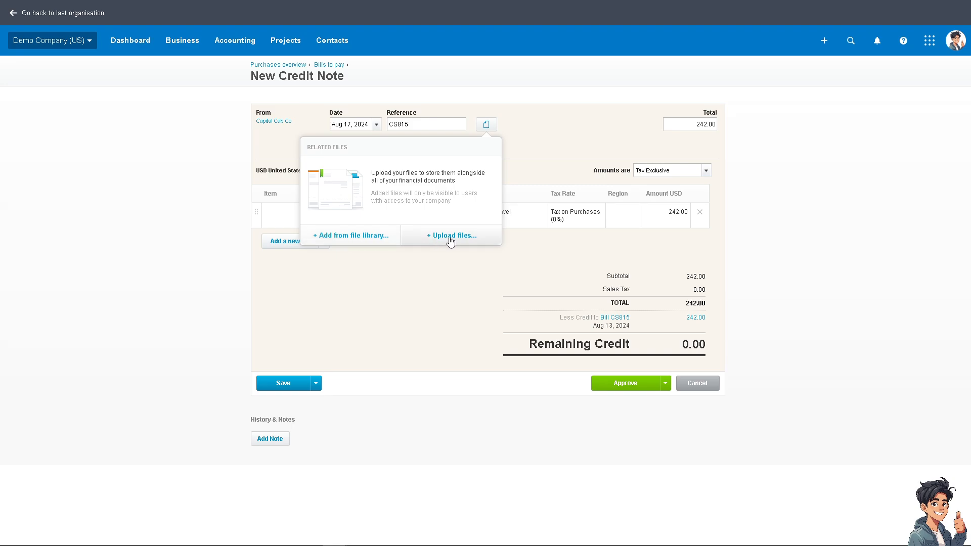
mouse_move(469, 237)
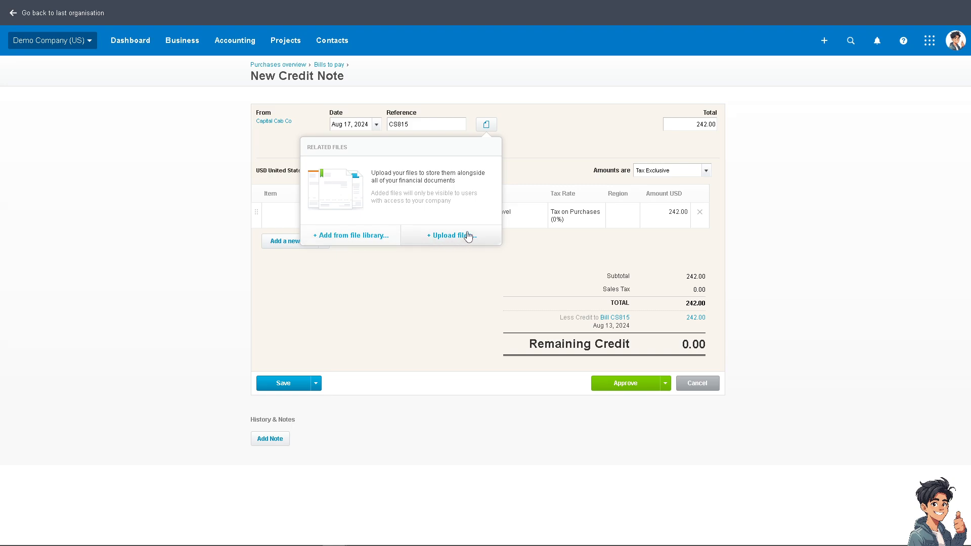
mouse_move(442, 333)
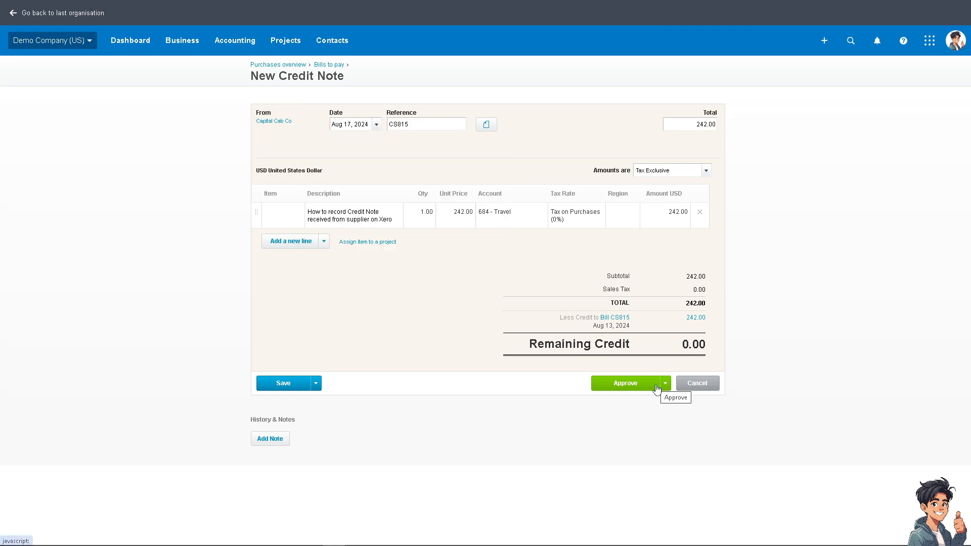
mouse_move(401, 323)
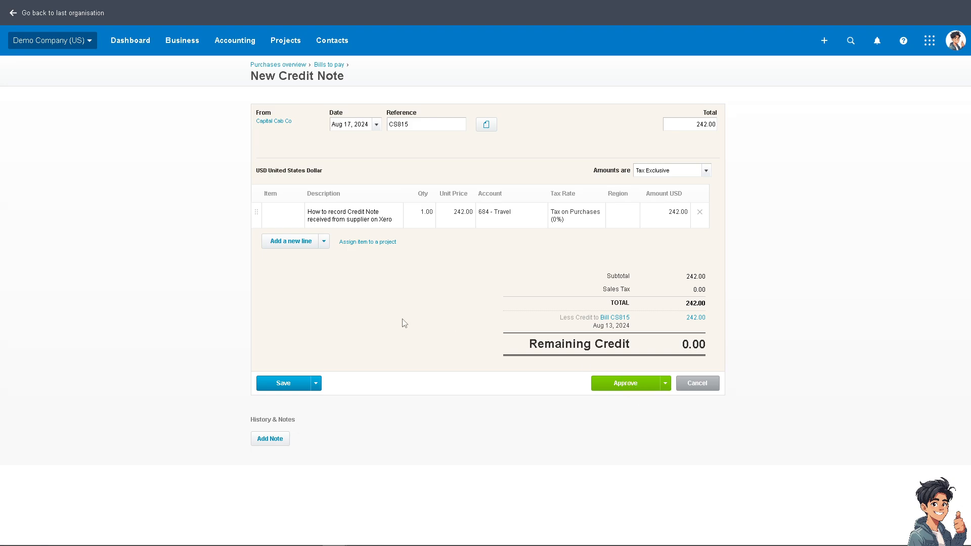